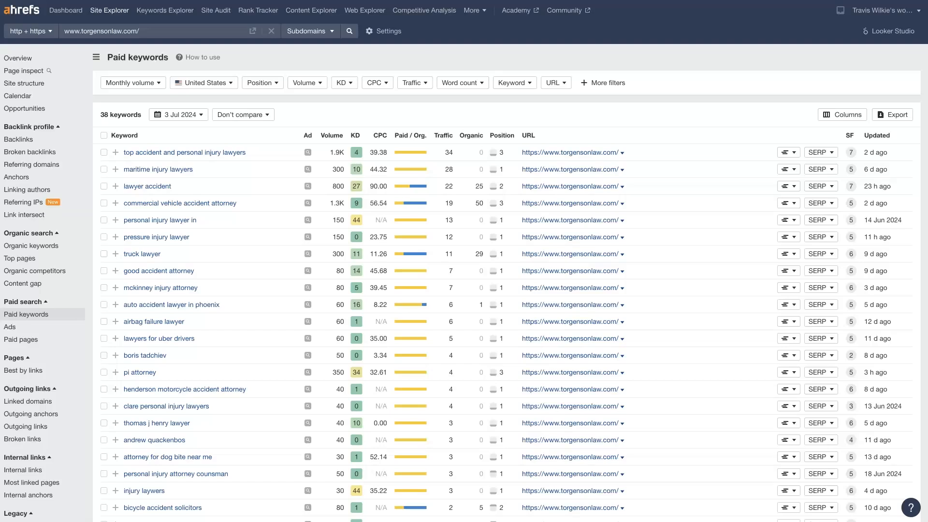
{"action": "mouse_move", "coordinate": [408, 148]}
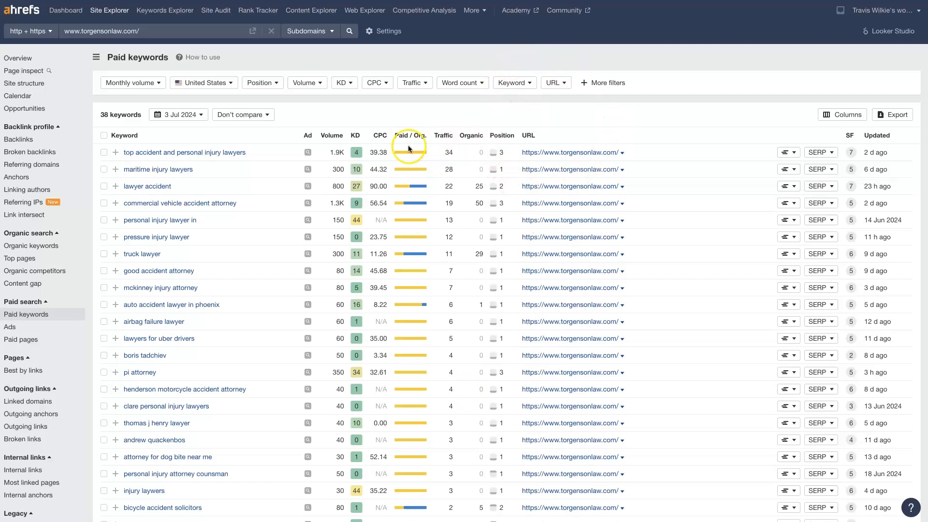
{"action": "mouse_move", "coordinate": [387, 478]}
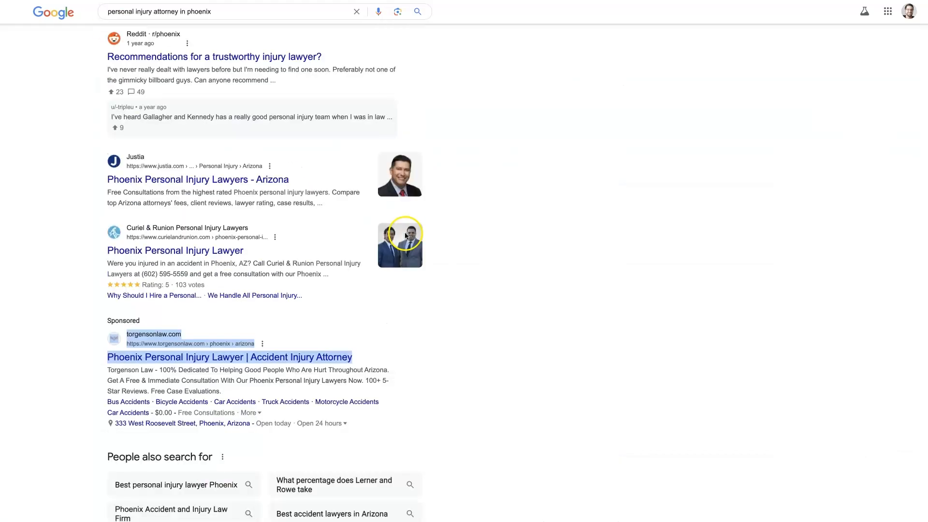
- Scroll the 'personal injury attorney in phoenix' Google results to find the torgensonlaw.com sponsored ad
{"action": "scroll", "scroll_direction": "up", "scroll_amount": 3}
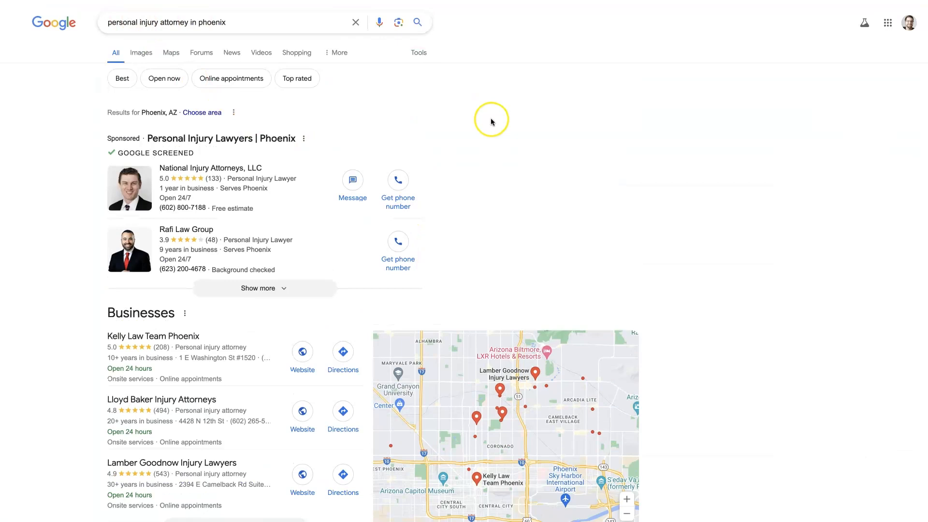
{"action": "scroll", "scroll_direction": "down", "scroll_amount": 3}
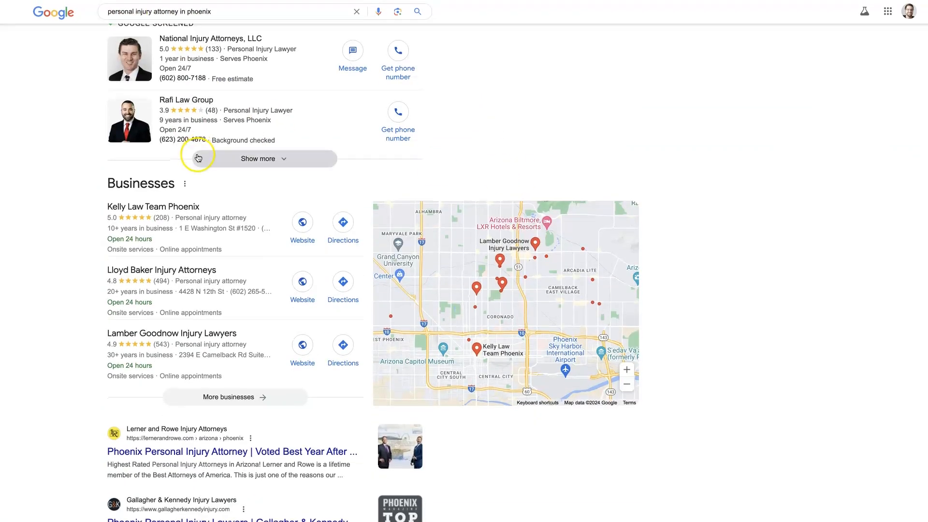
{"action": "scroll", "scroll_direction": "down", "scroll_amount": 3}
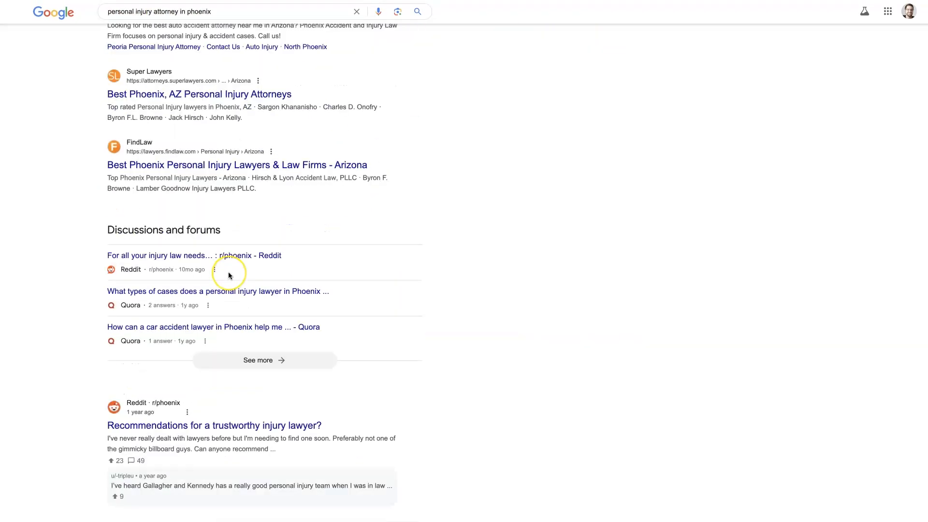
{"action": "scroll", "scroll_direction": "up", "scroll_amount": 3}
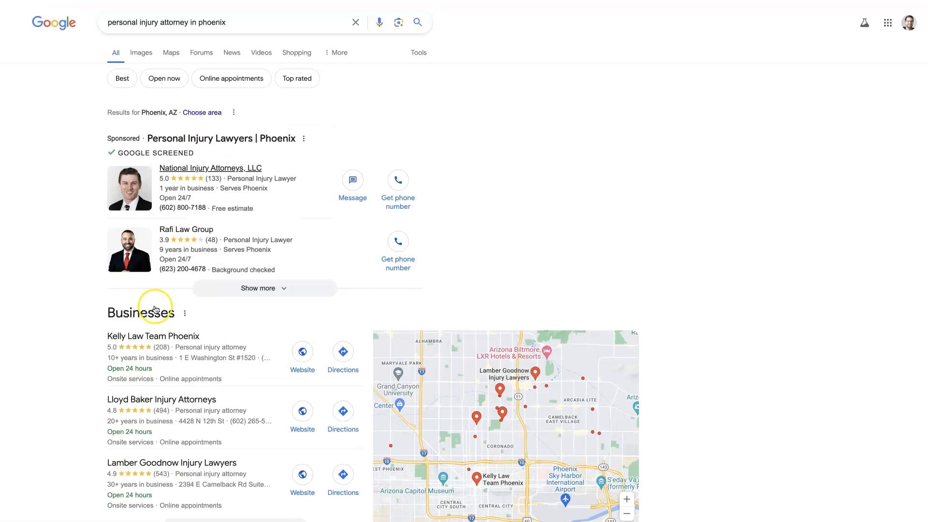
{"action": "scroll", "scroll_direction": "down", "scroll_amount": 3}
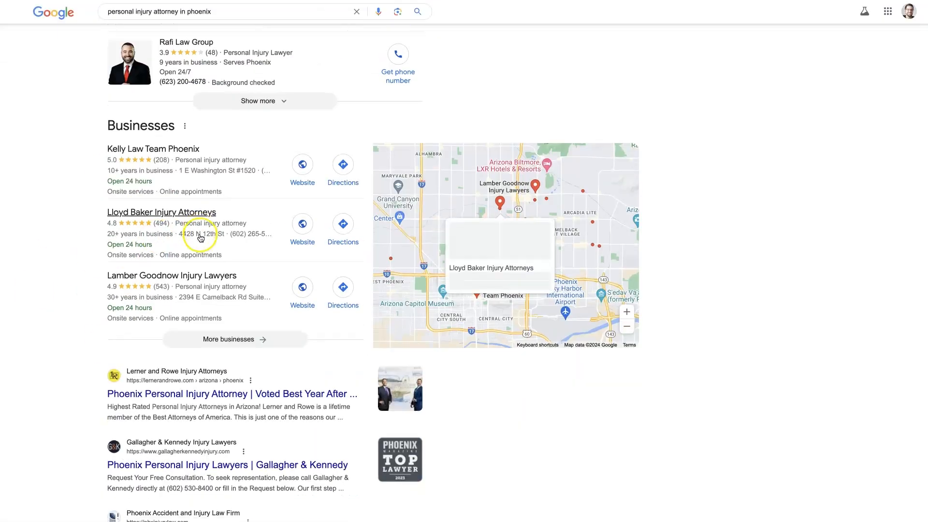
{"action": "scroll", "scroll_direction": "down", "scroll_amount": 3}
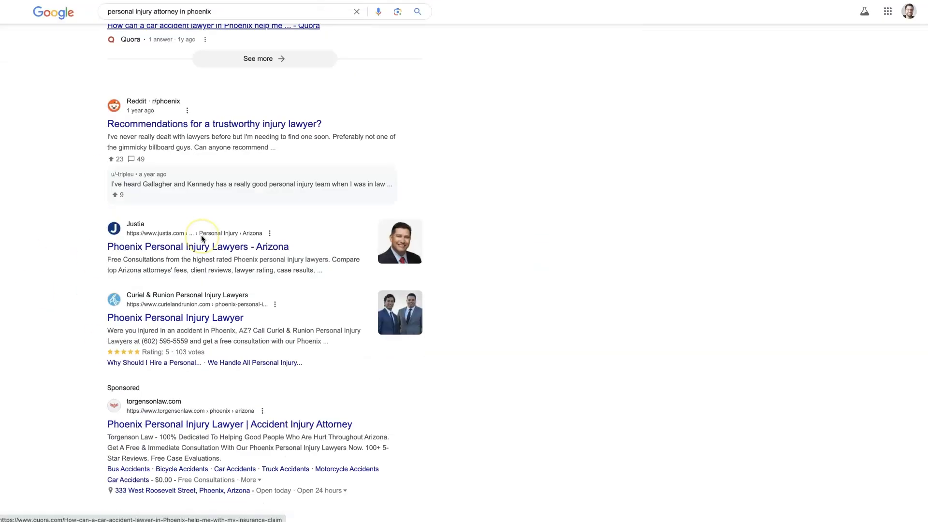
{"action": "scroll", "scroll_direction": "down", "scroll_amount": 3}
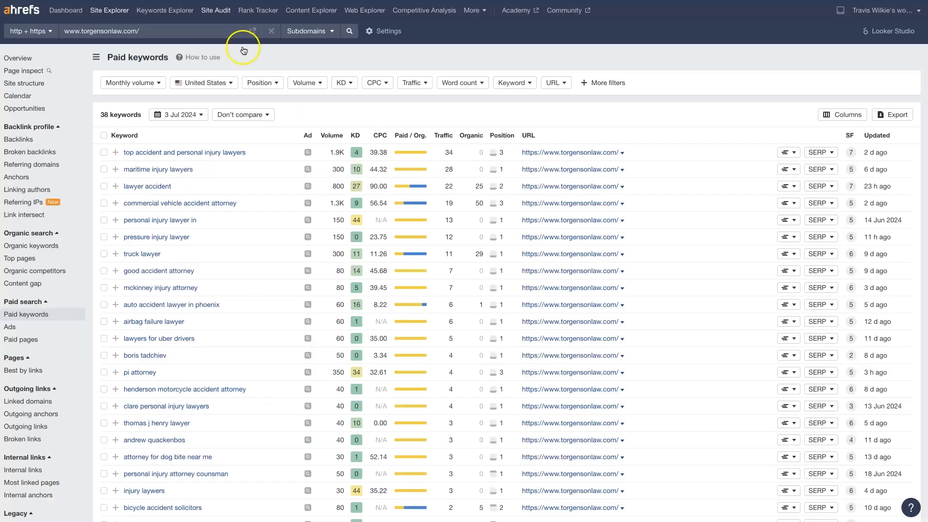
{"action": "mouse_move", "coordinate": [146, 34]}
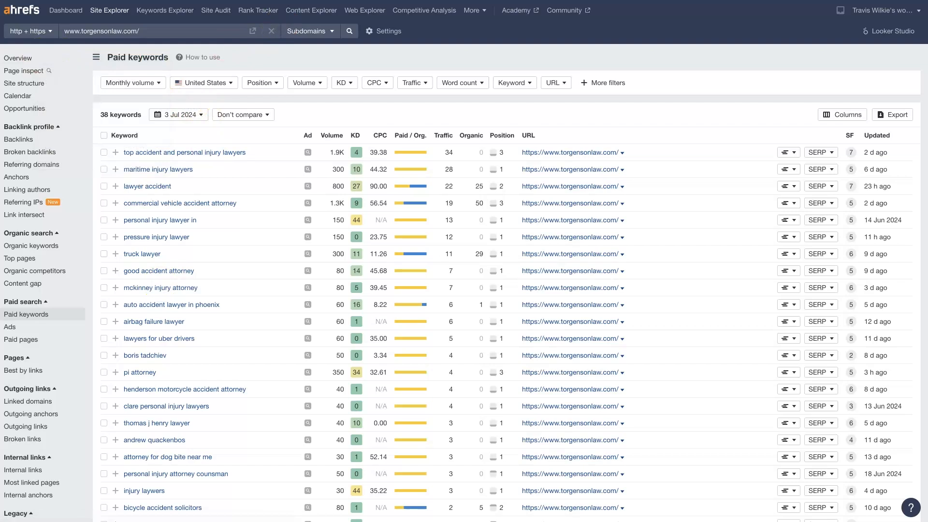
- Check the torgensonlaw.com overview (38 paid keywords, 223 paid traffic), then reopen Paid keywords
{"action": "left_click", "coordinate": [18, 58]}
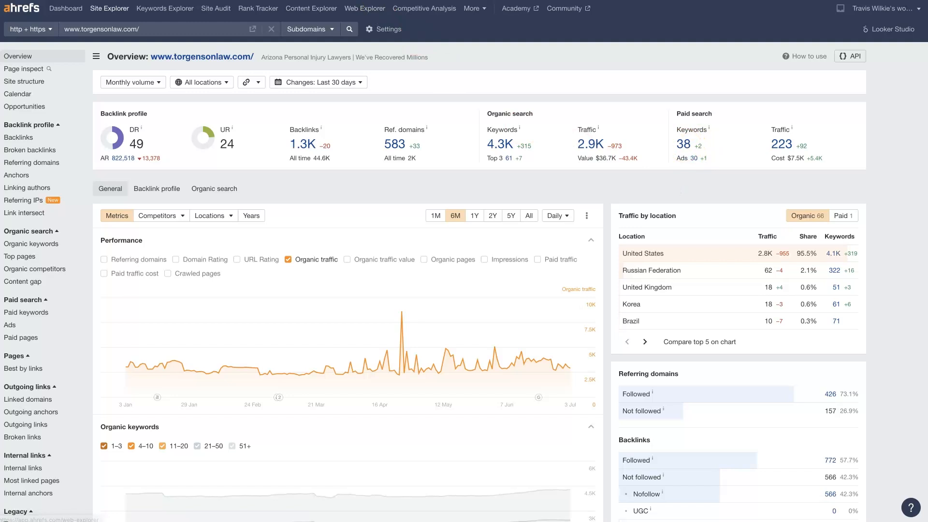
{"action": "left_click", "coordinate": [27, 315]}
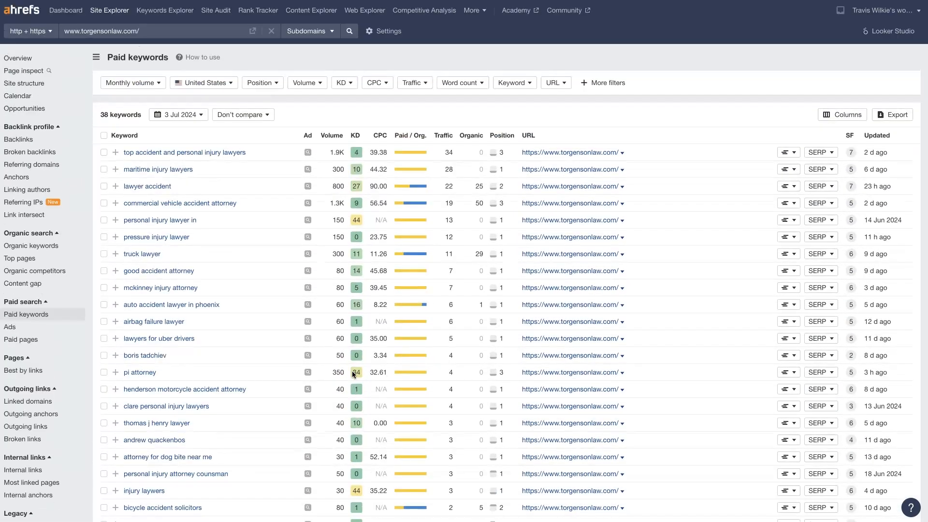
{"action": "scroll", "scroll_direction": "down", "scroll_amount": 3}
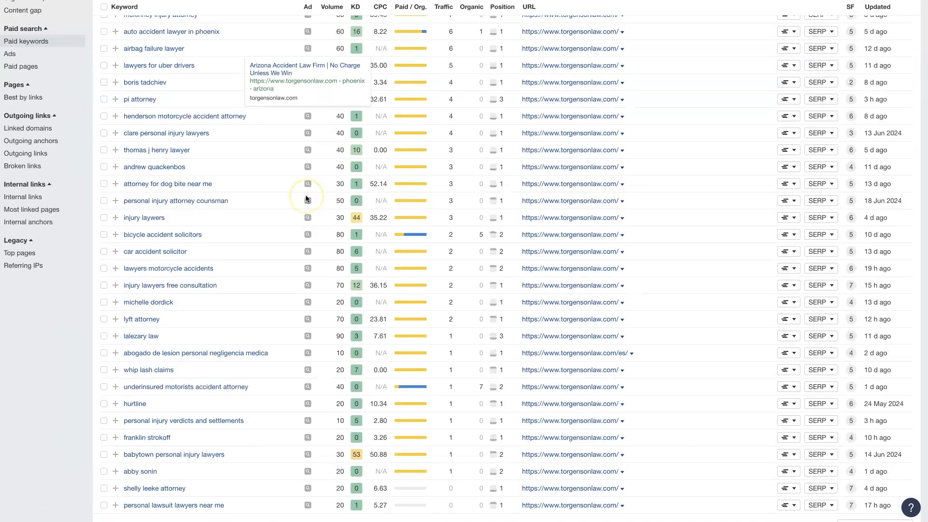
{"action": "scroll", "scroll_direction": "up", "scroll_amount": 3}
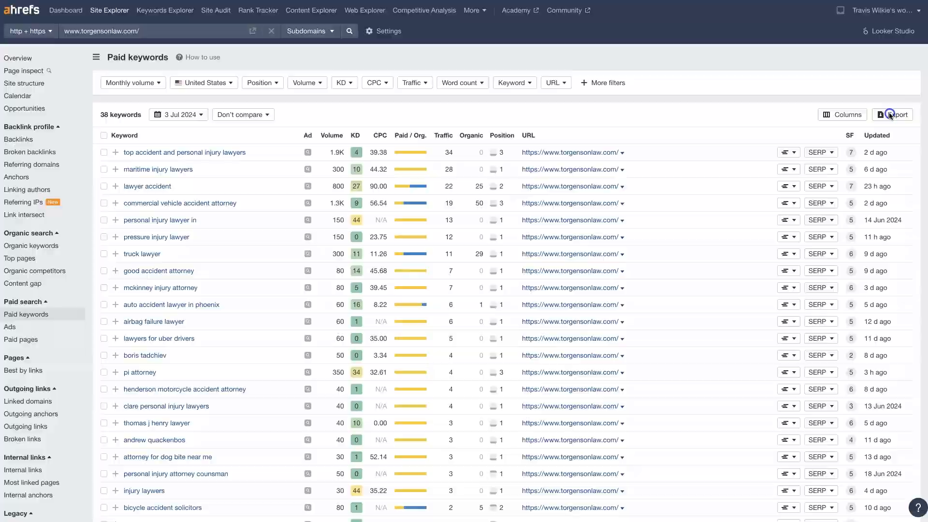
{"action": "left_click", "coordinate": [896, 114]}
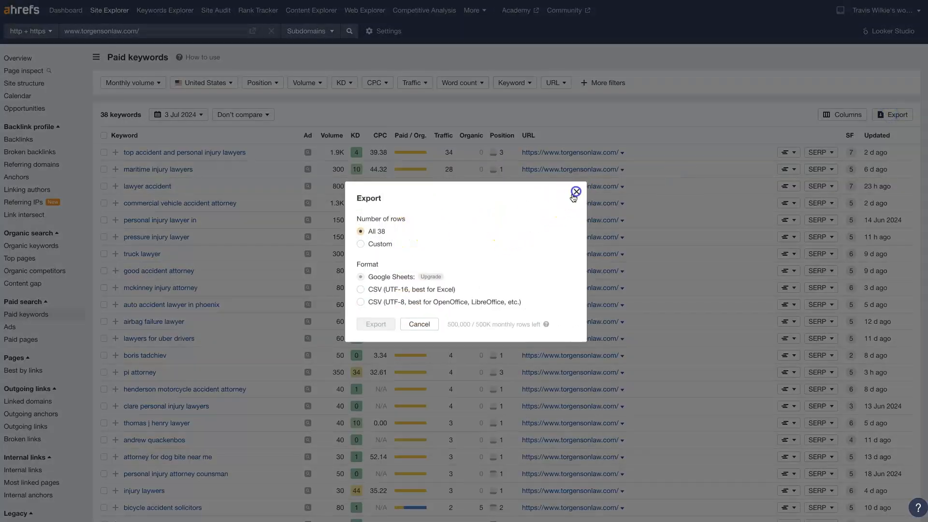
{"action": "left_click", "coordinate": [575, 192]}
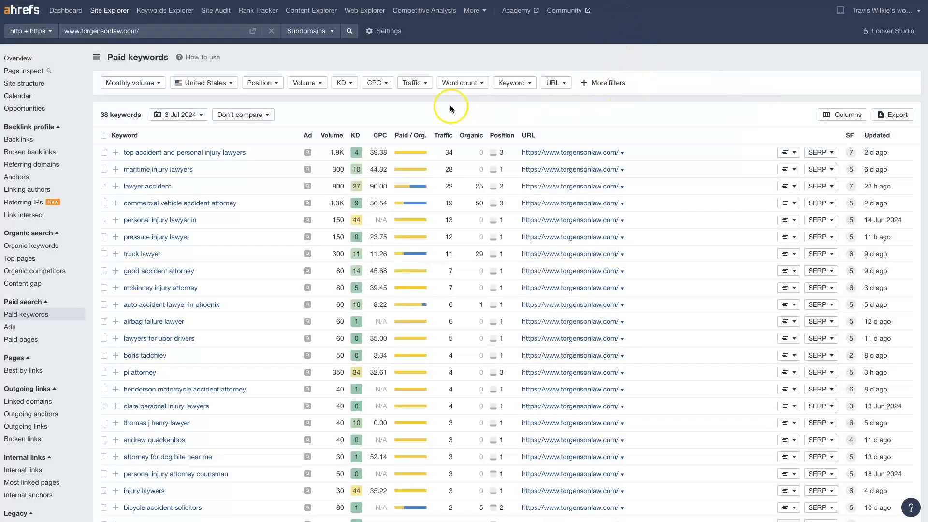
{"action": "mouse_move", "coordinate": [380, 137]}
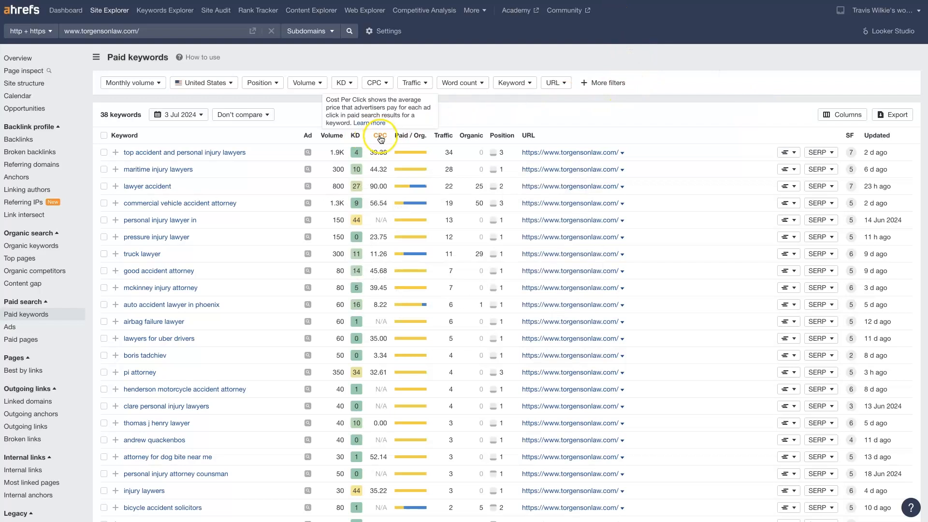
{"action": "mouse_move", "coordinate": [384, 254]}
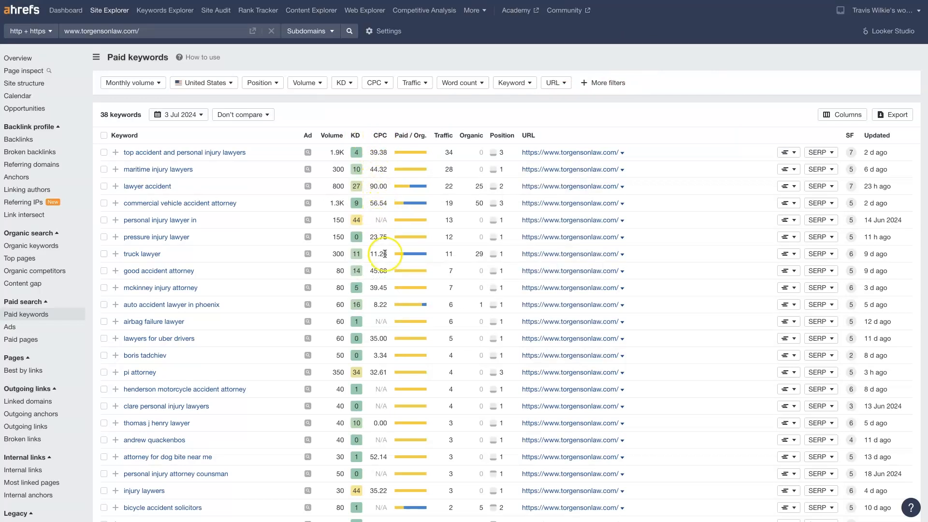
{"action": "mouse_move", "coordinate": [116, 309]}
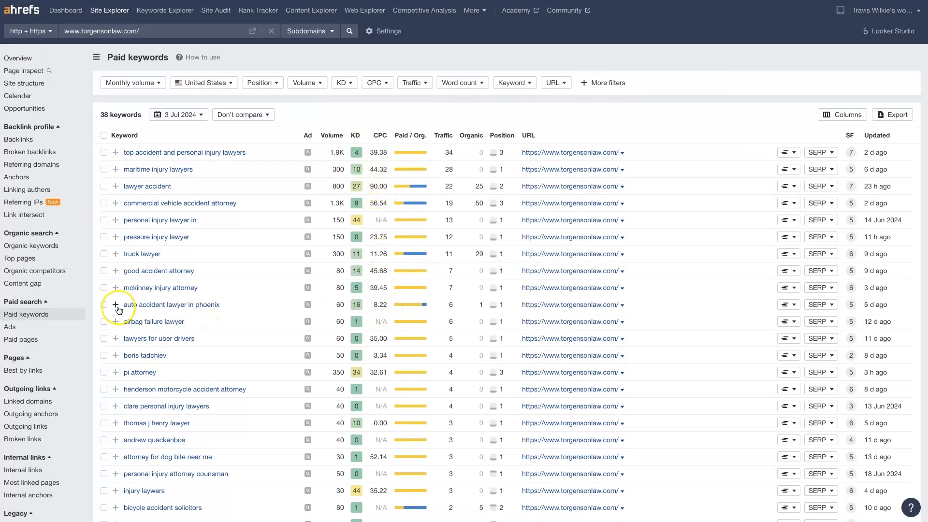
{"action": "mouse_move", "coordinate": [383, 305]}
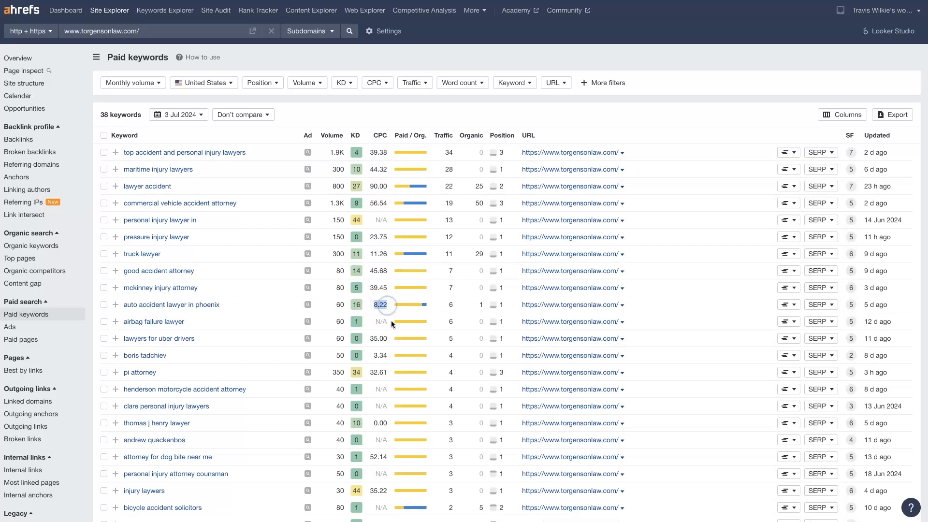
{"action": "mouse_move", "coordinate": [192, 188]}
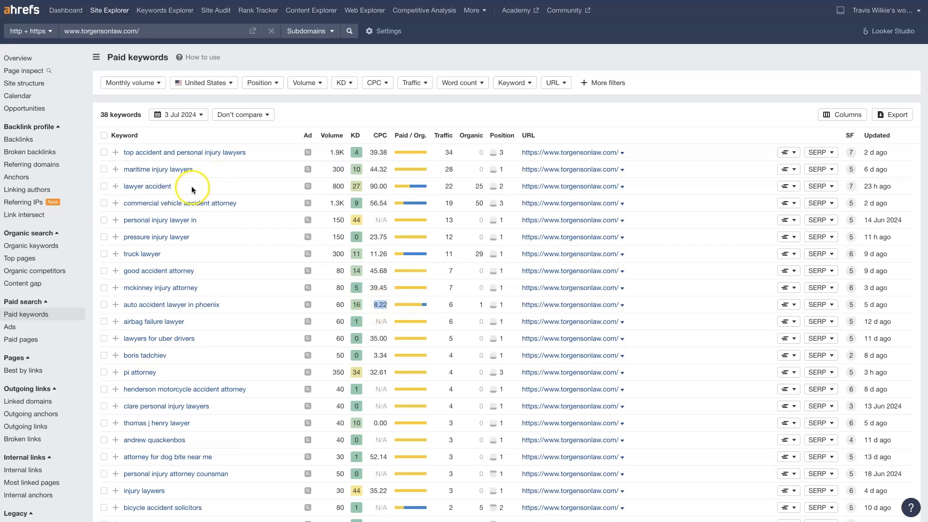
- Select the 'lawyer accident' keyword and check its CPC of 90.00
{"action": "double_click", "coordinate": [147, 185]}
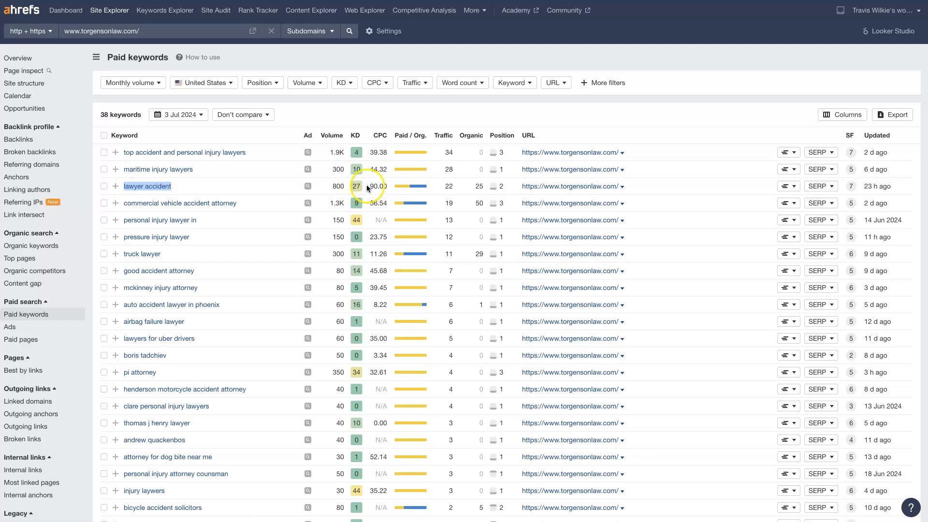
{"action": "left_click", "coordinate": [378, 186]}
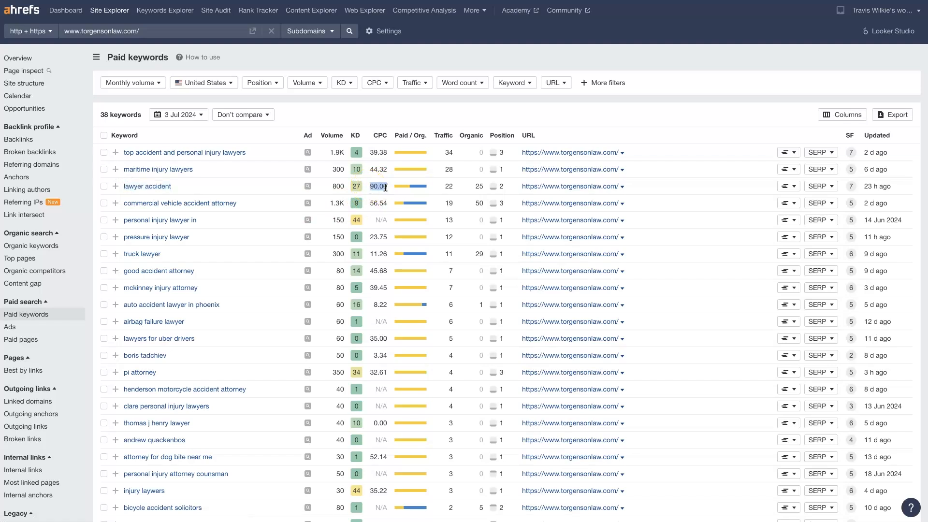
{"action": "mouse_move", "coordinate": [381, 135]}
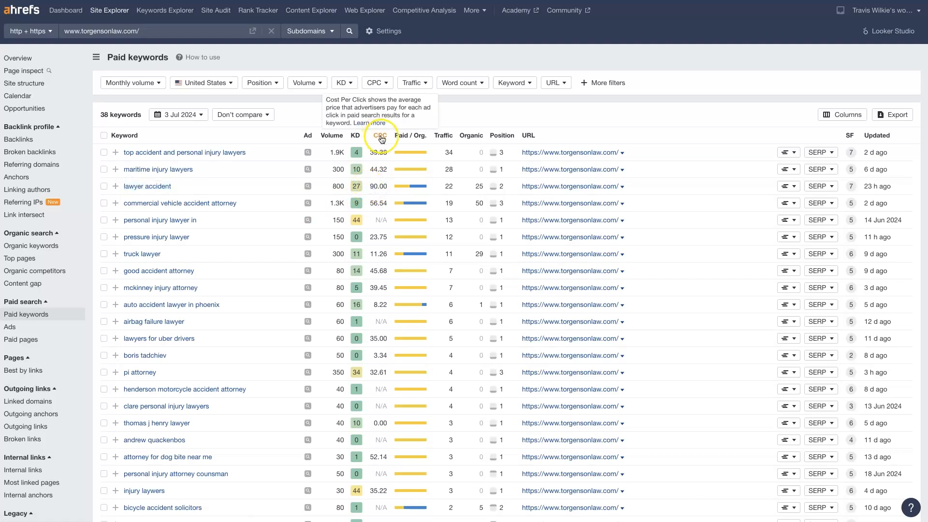
- Sort paid keywords by CPC ascending and scroll through CPCs from 0.00 to 90.00
{"action": "left_click", "coordinate": [380, 135]}
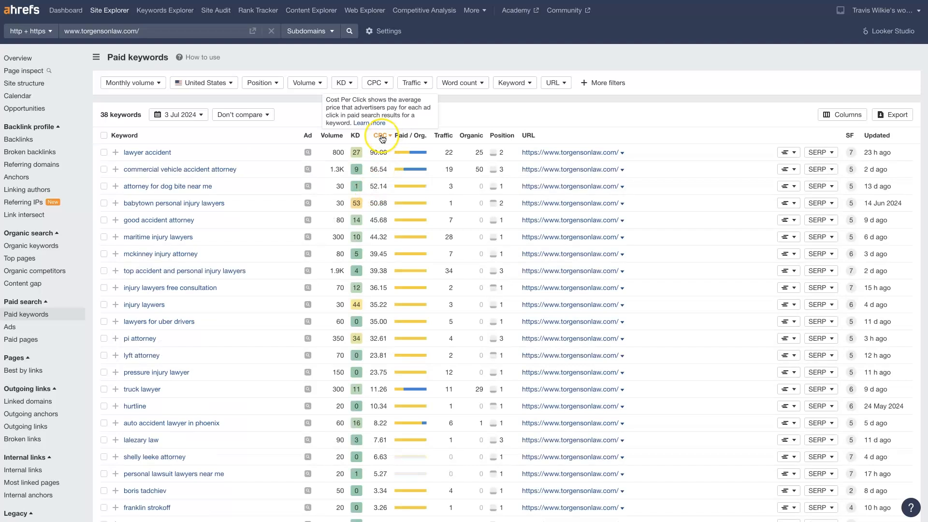
{"action": "left_click", "coordinate": [376, 135]}
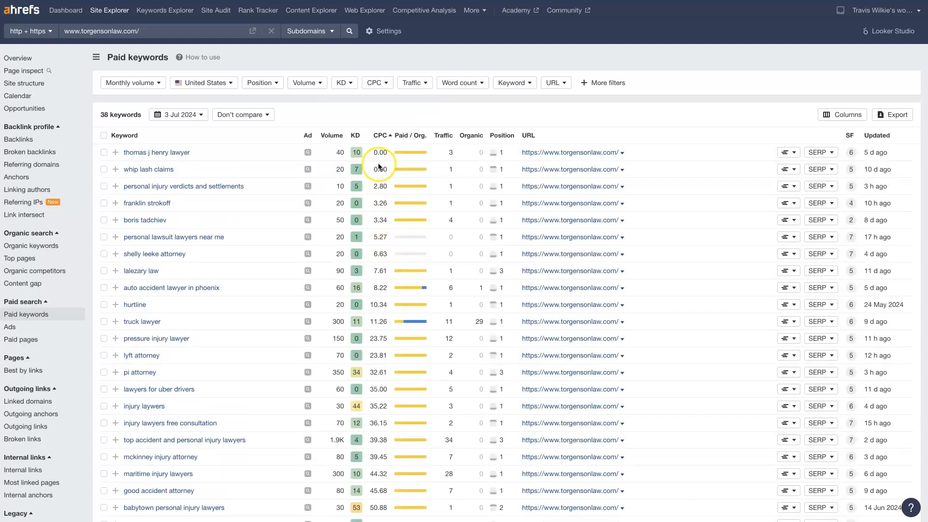
{"action": "scroll", "scroll_direction": "down", "scroll_amount": 3}
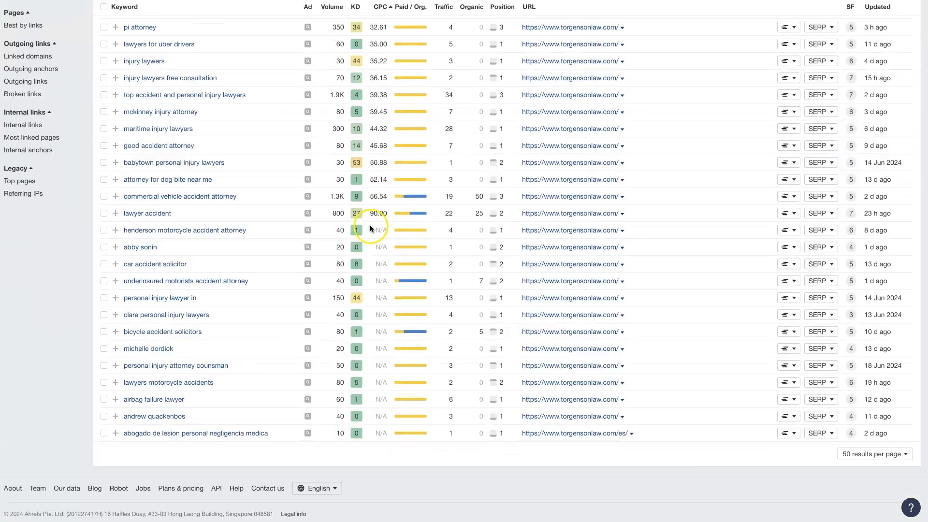
{"action": "scroll", "scroll_direction": "up", "scroll_amount": 3}
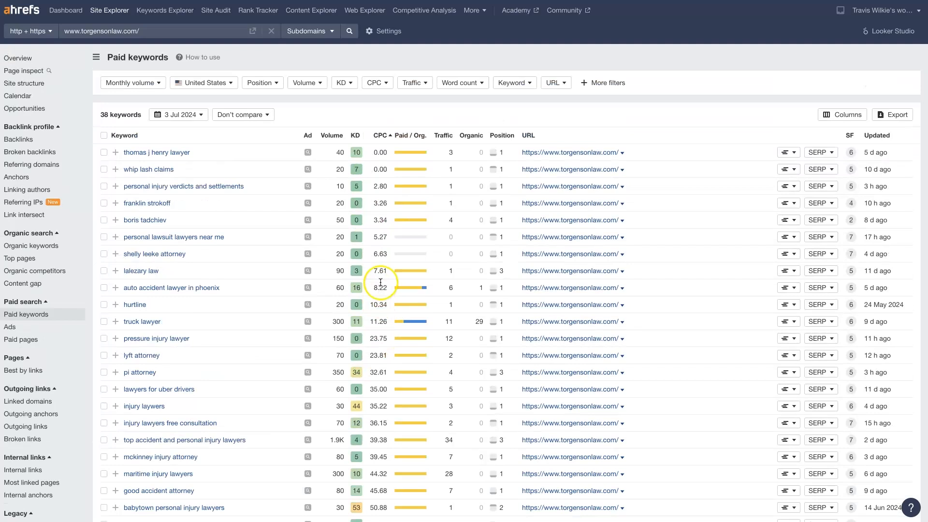
{"action": "mouse_move", "coordinate": [157, 213]}
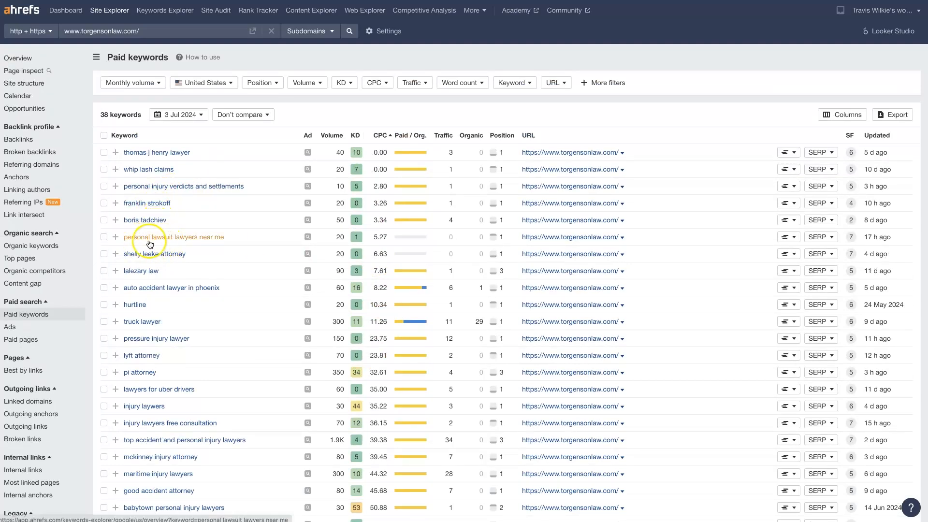
{"action": "mouse_move", "coordinate": [203, 244]}
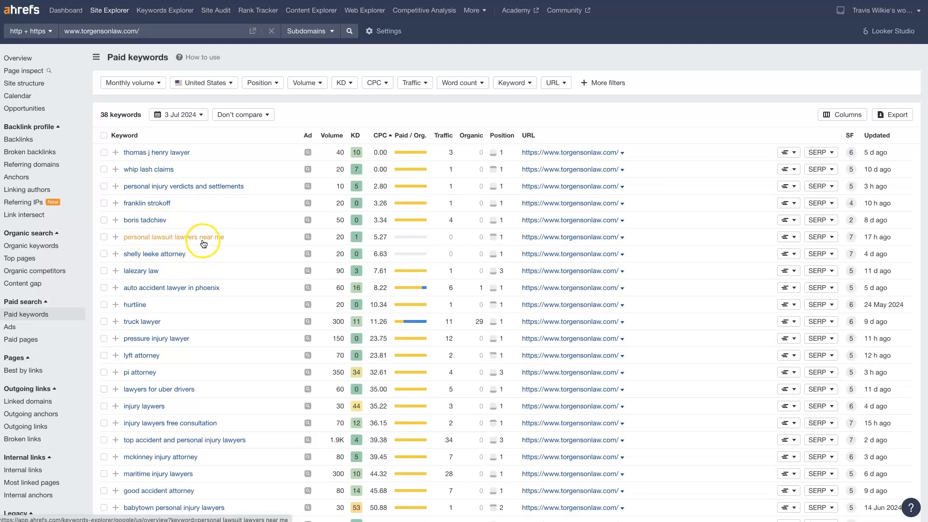
{"action": "mouse_move", "coordinate": [348, 264]}
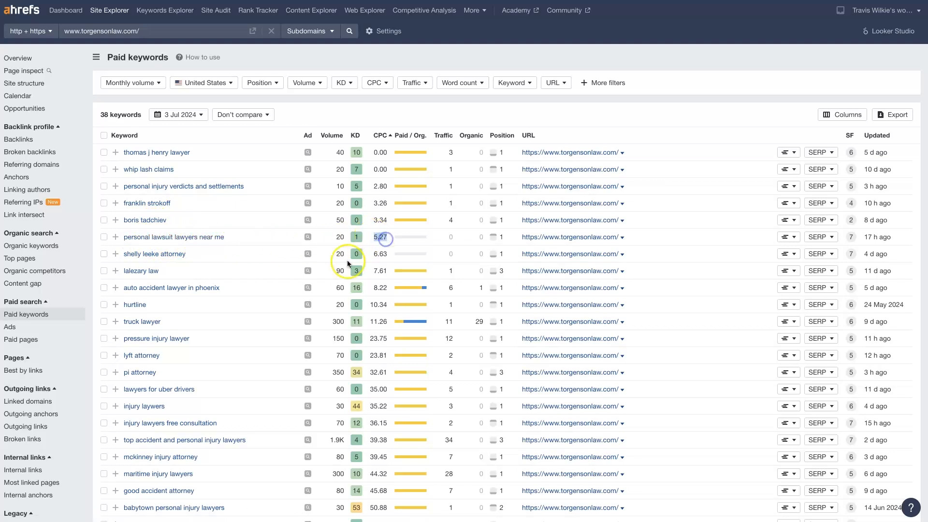
{"action": "mouse_move", "coordinate": [168, 292]}
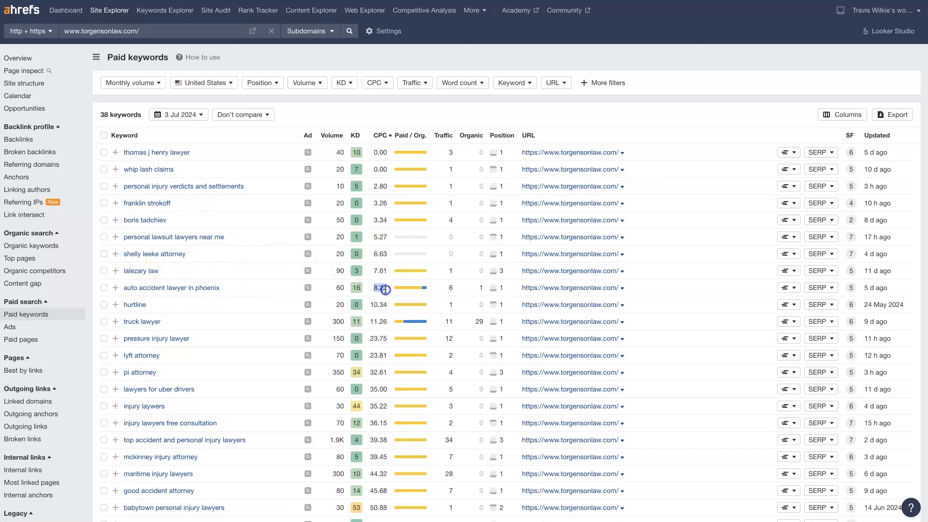
{"action": "mouse_move", "coordinate": [355, 330]}
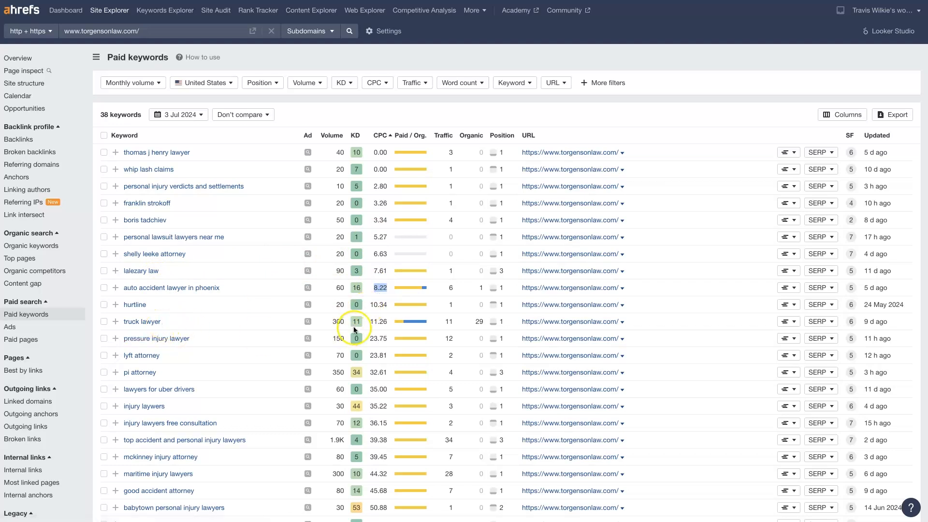
{"action": "mouse_move", "coordinate": [377, 359]}
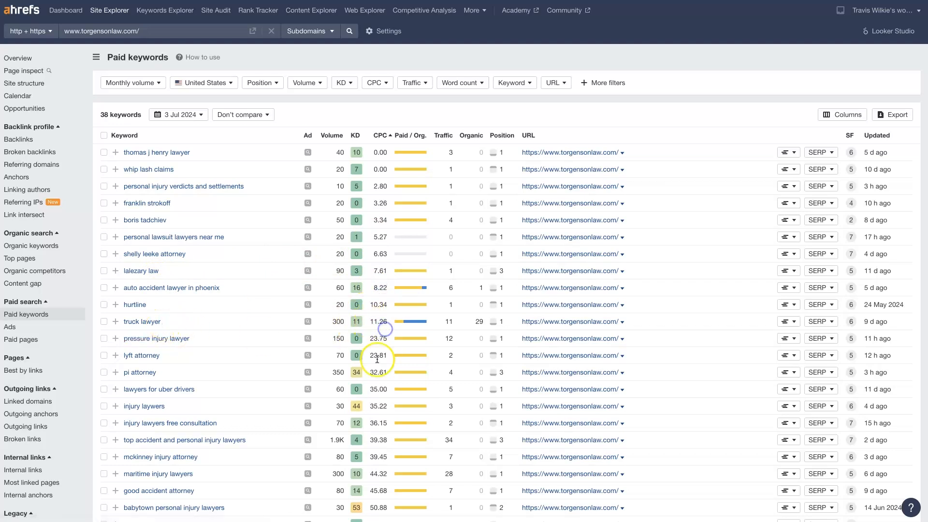
{"action": "mouse_move", "coordinate": [197, 356]}
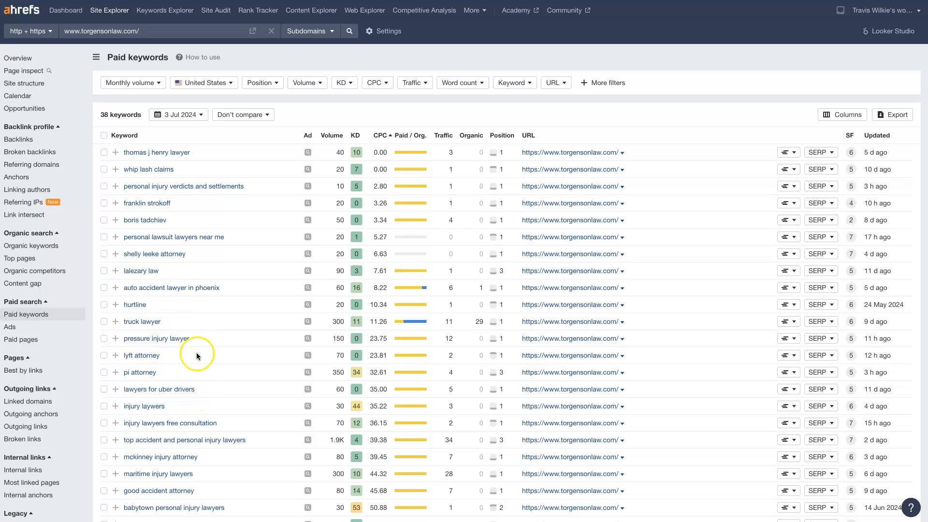
{"action": "scroll", "scroll_direction": "down", "scroll_amount": 3}
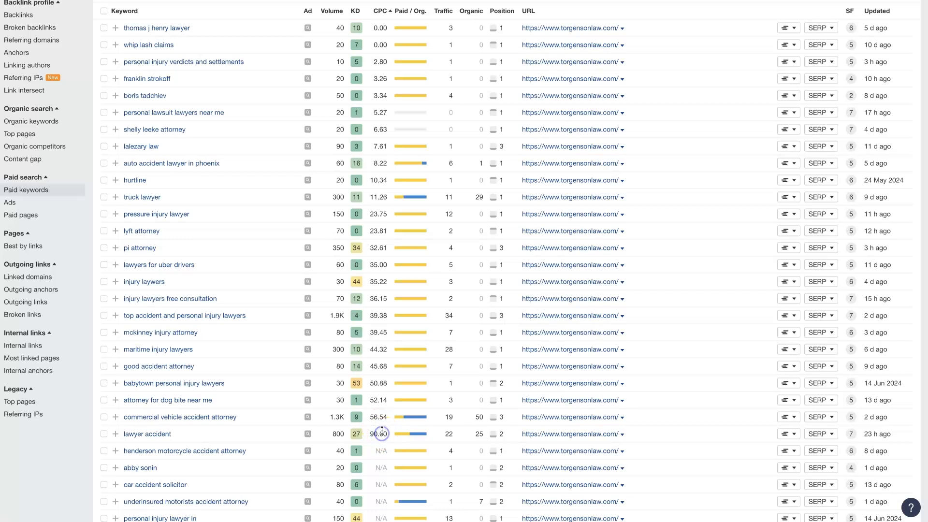
{"action": "scroll", "scroll_direction": "up", "scroll_amount": 3}
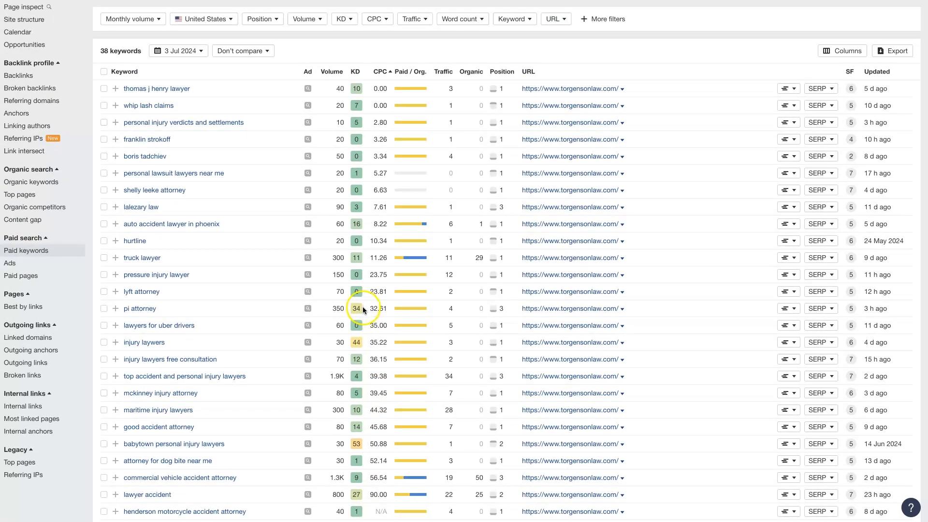
{"action": "mouse_move", "coordinate": [379, 488]}
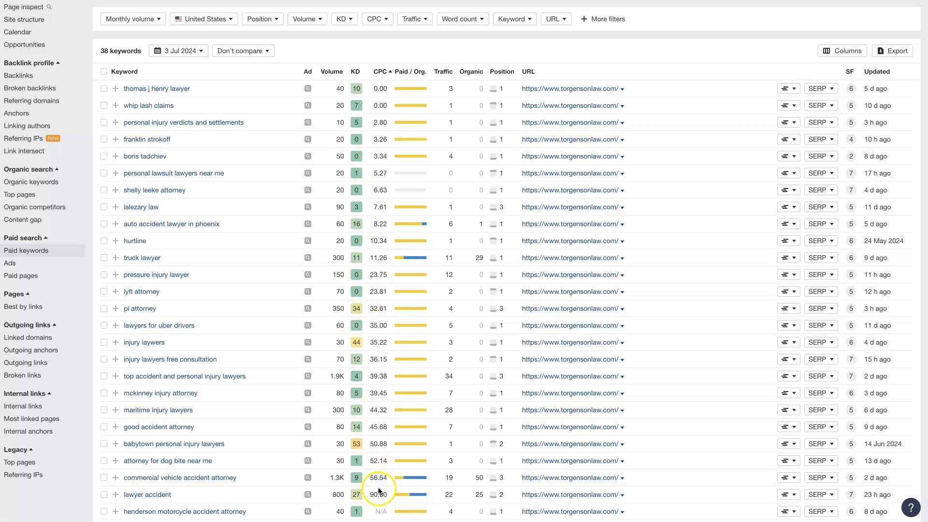
{"action": "mouse_move", "coordinate": [381, 494]}
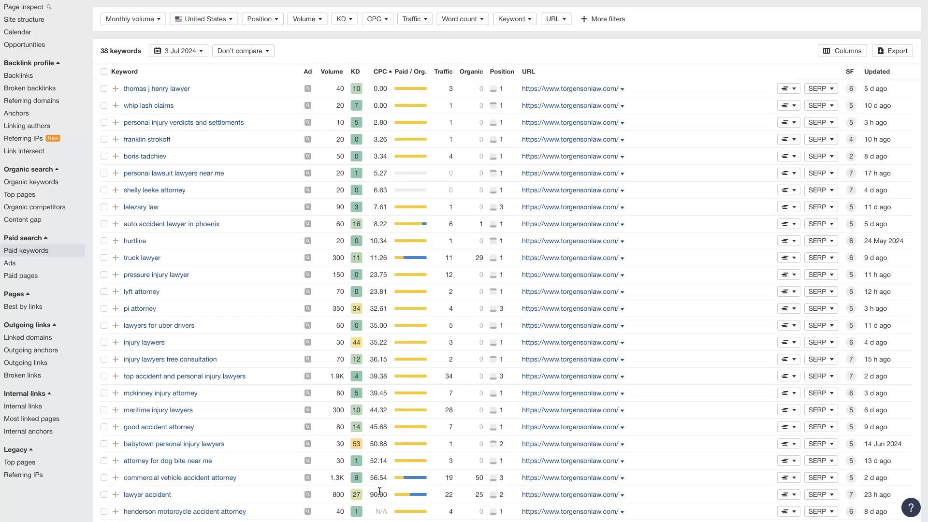
{"action": "scroll", "scroll_direction": "down", "scroll_amount": 3}
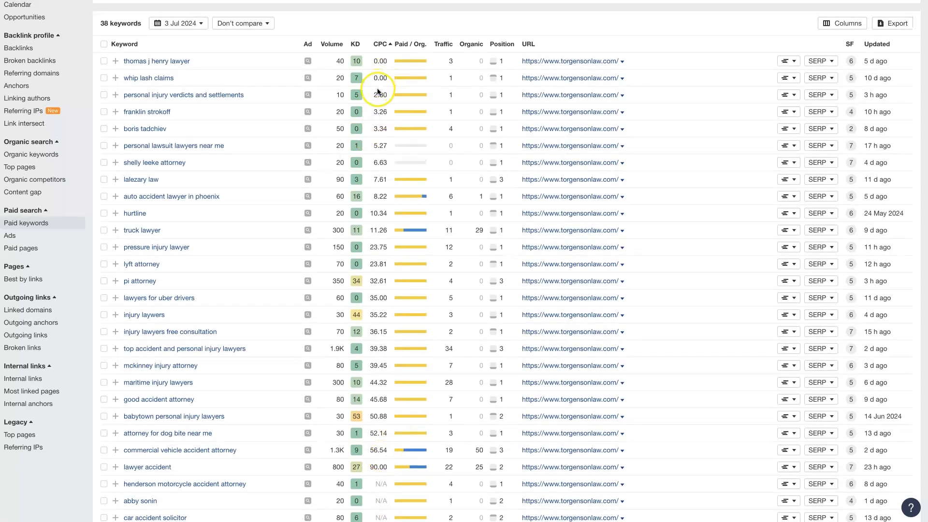
{"action": "mouse_move", "coordinate": [379, 476]}
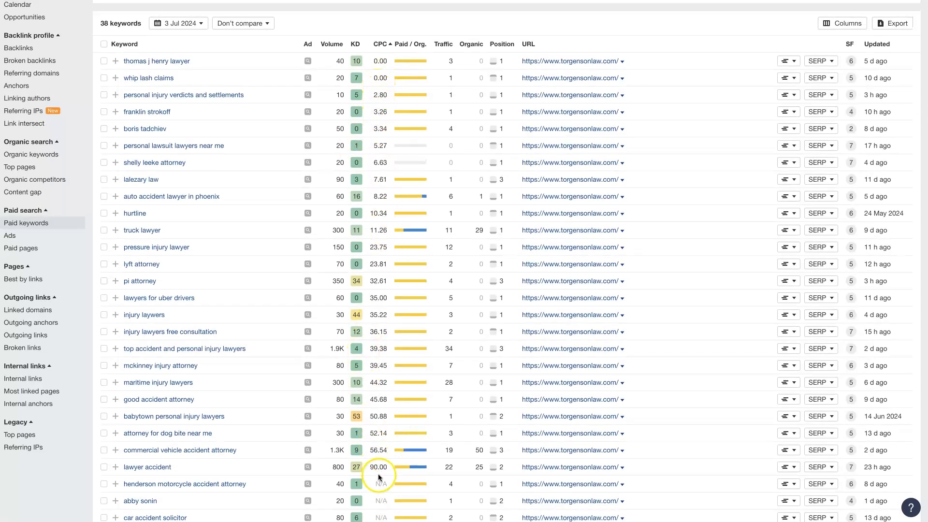
{"action": "mouse_move", "coordinate": [386, 222]}
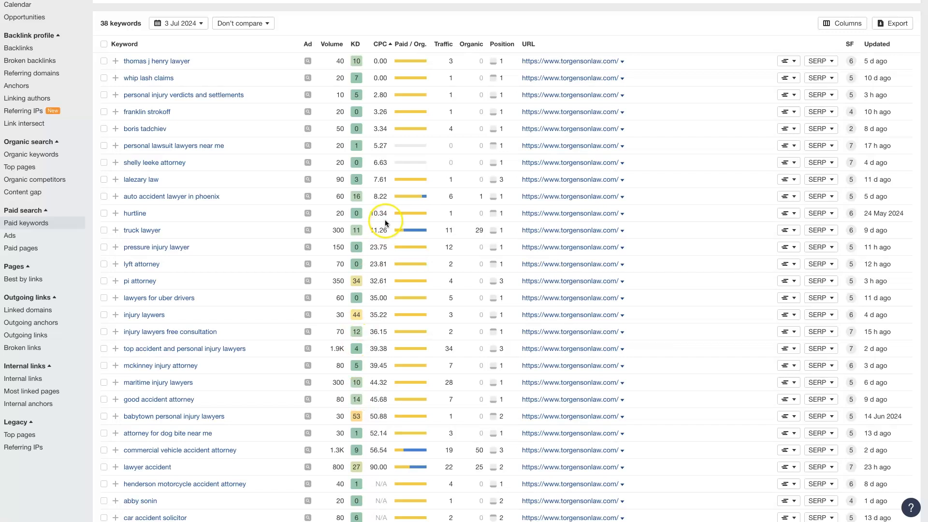
{"action": "mouse_move", "coordinate": [385, 382]}
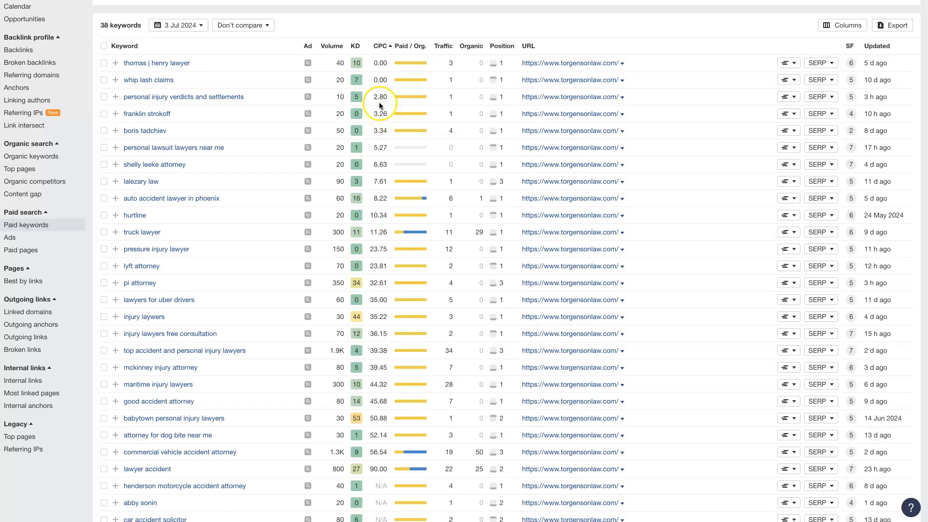
{"action": "mouse_move", "coordinate": [388, 274]}
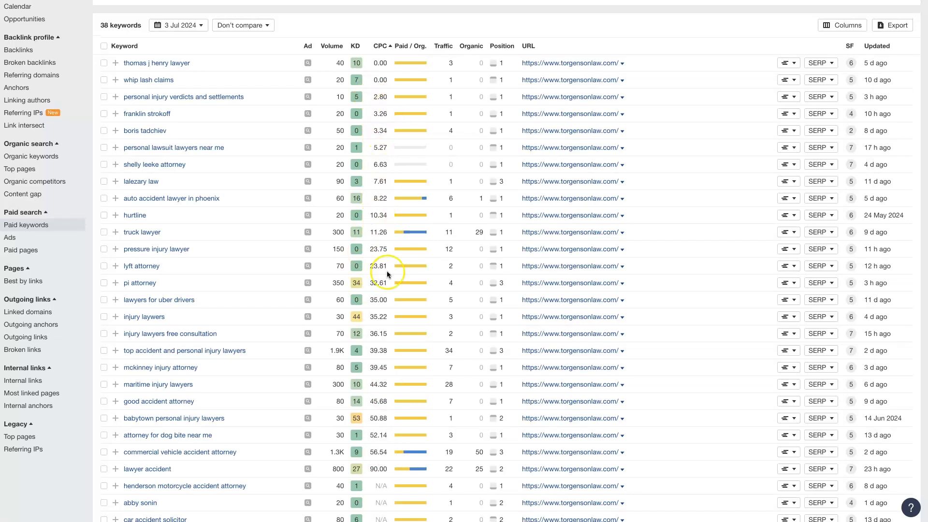
{"action": "mouse_move", "coordinate": [382, 177]}
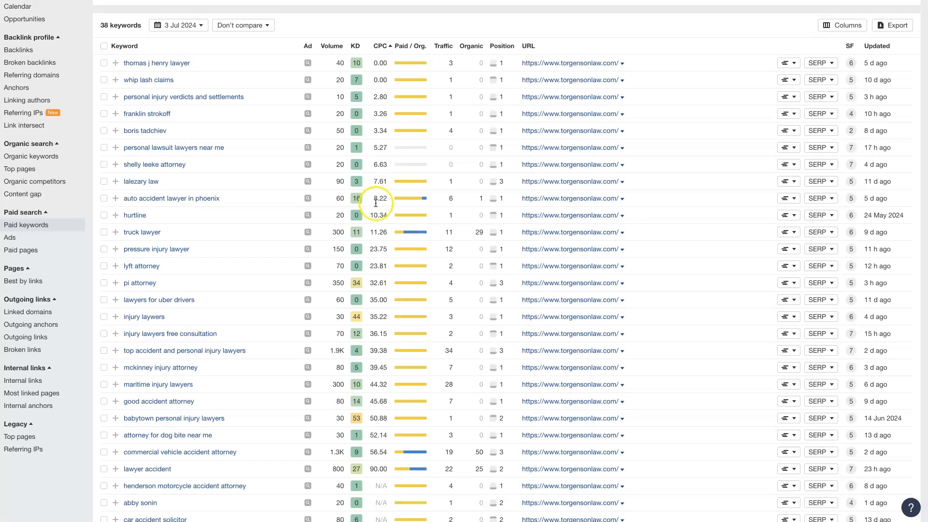
{"action": "mouse_move", "coordinate": [367, 338]}
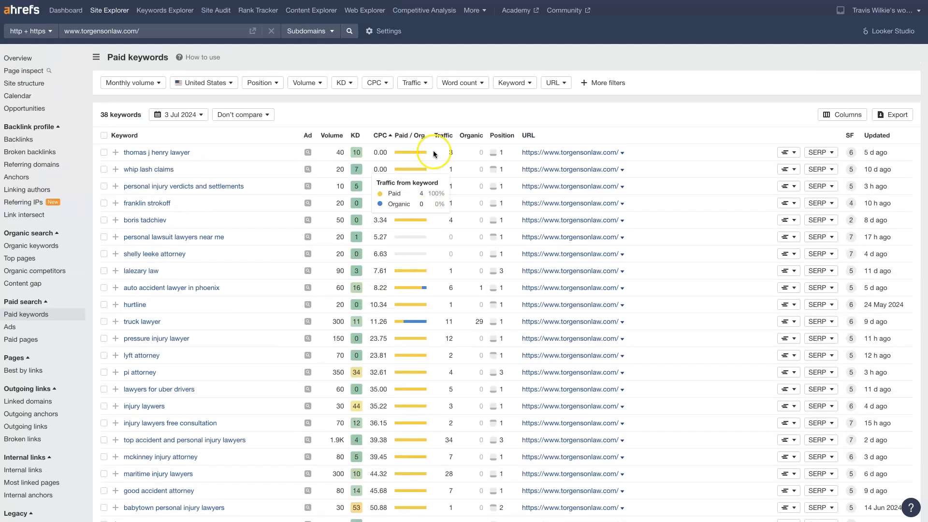
- Filter the paid keywords to CPC 1 to 29, showing 11 results
{"action": "left_click", "coordinate": [377, 83]}
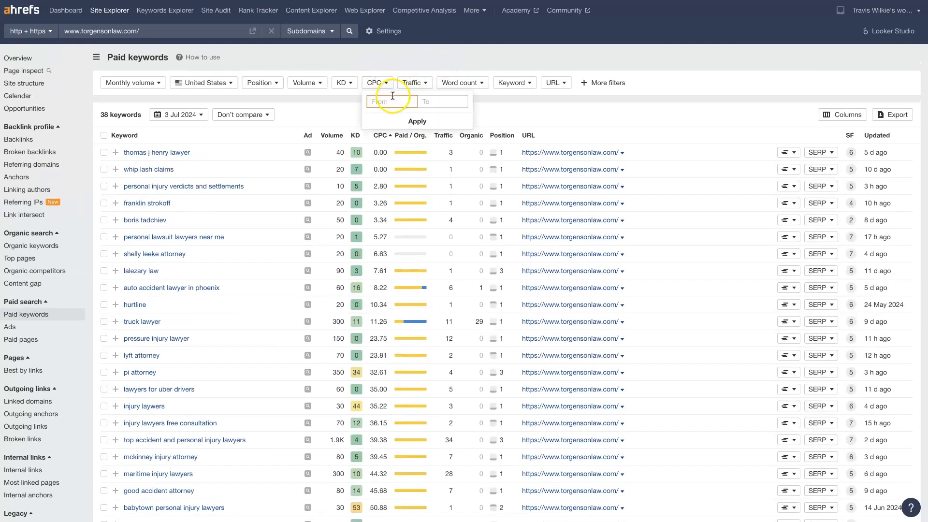
{"action": "left_click", "coordinate": [390, 102]}
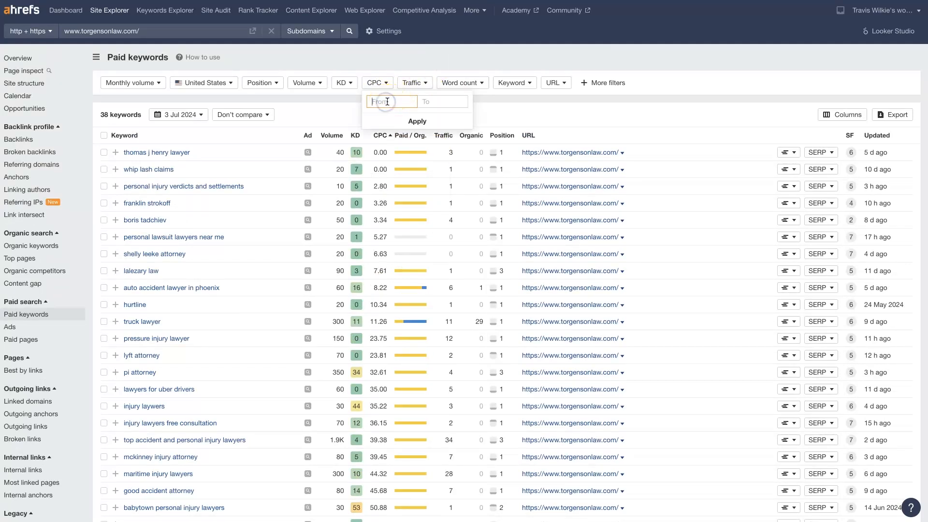
{"action": "type", "text": "1"}
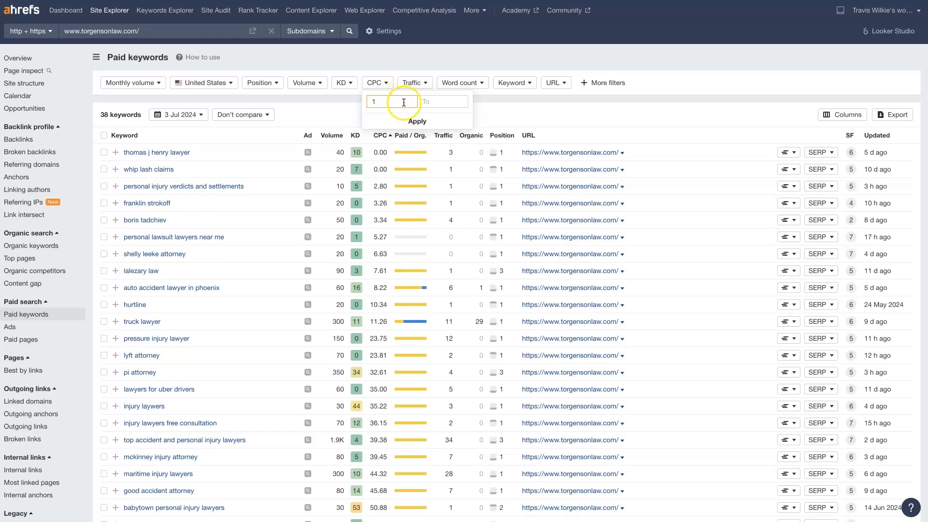
{"action": "type", "text": "29"}
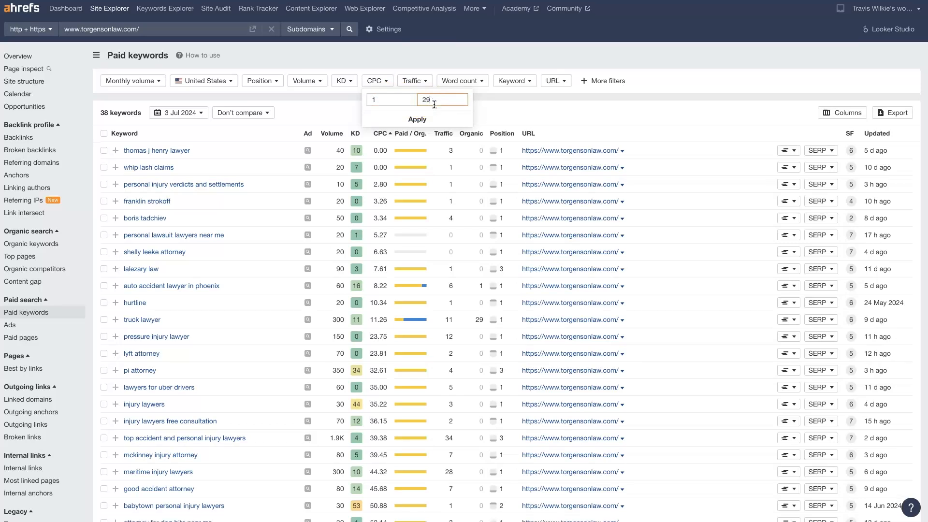
{"action": "left_click", "coordinate": [418, 119]}
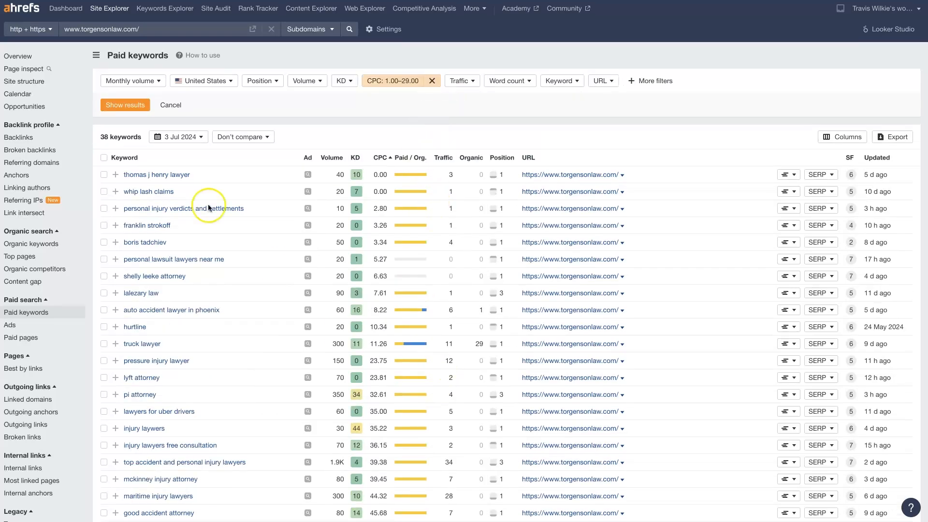
{"action": "left_click", "coordinate": [124, 105]}
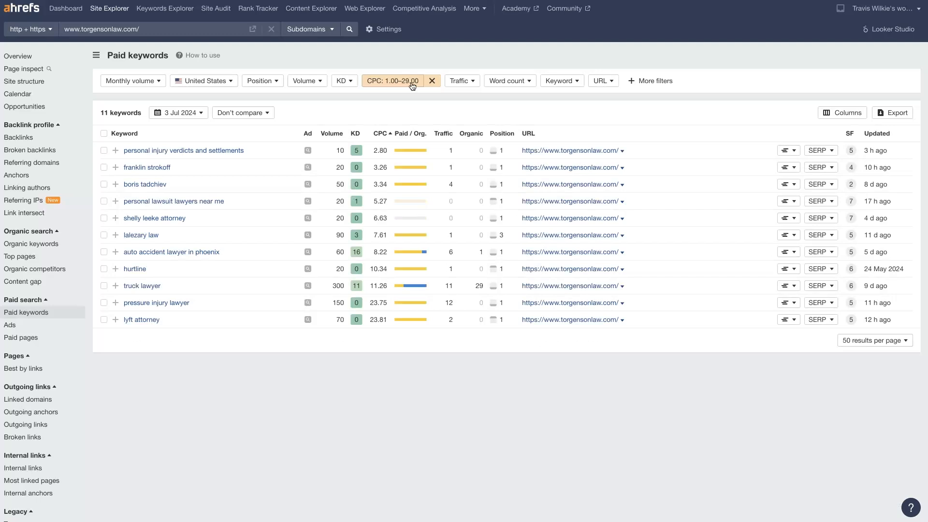
{"action": "mouse_move", "coordinate": [377, 182]}
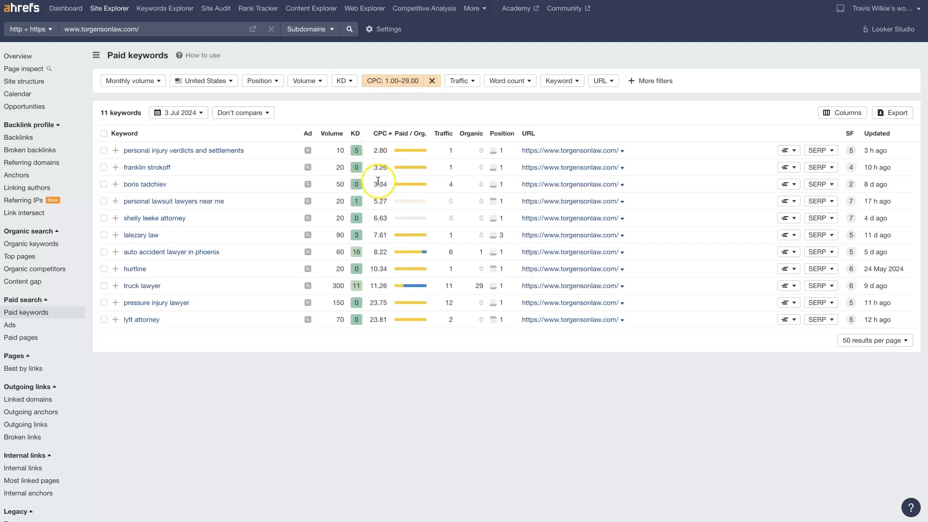
{"action": "mouse_move", "coordinate": [912, 113]}
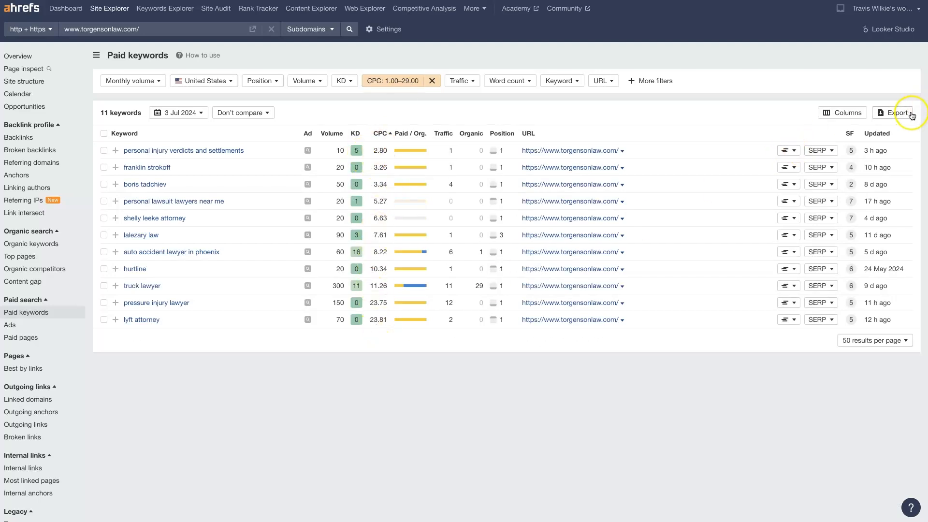
- Bring up the export options for the filtered keywords and cancel without exporting
{"action": "left_click", "coordinate": [897, 112]}
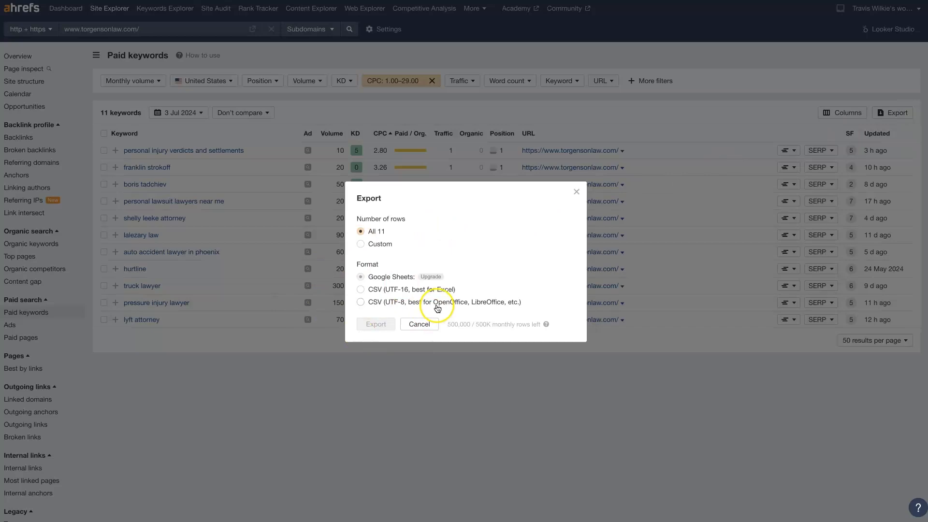
{"action": "left_click", "coordinate": [419, 324]}
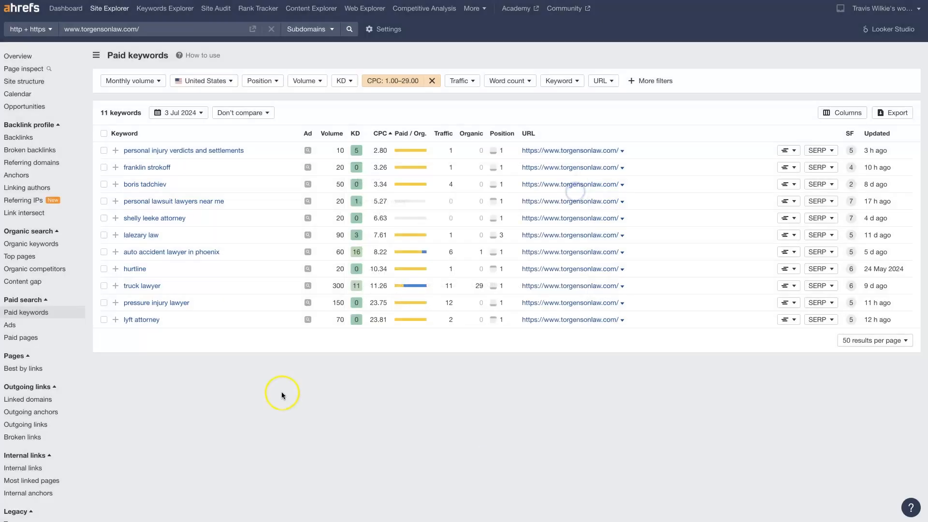
{"action": "mouse_move", "coordinate": [191, 412]}
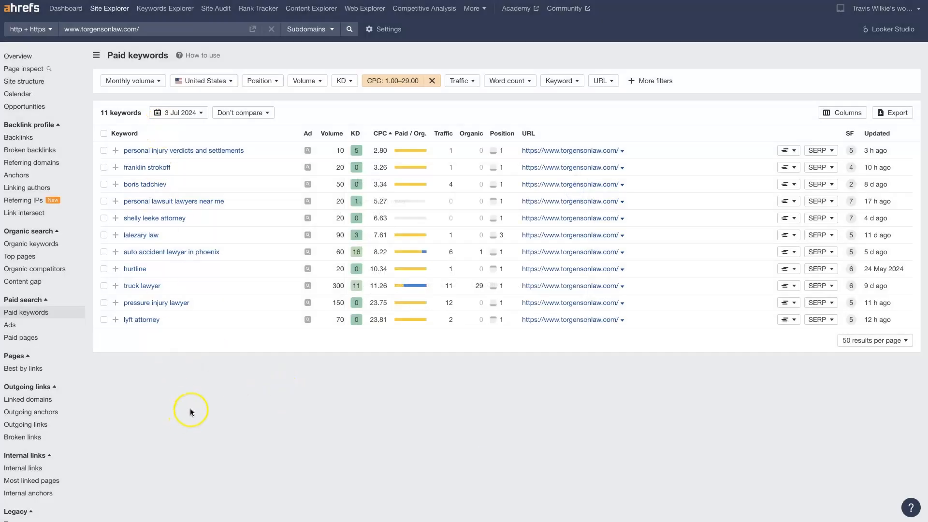
{"action": "mouse_move", "coordinate": [183, 172]}
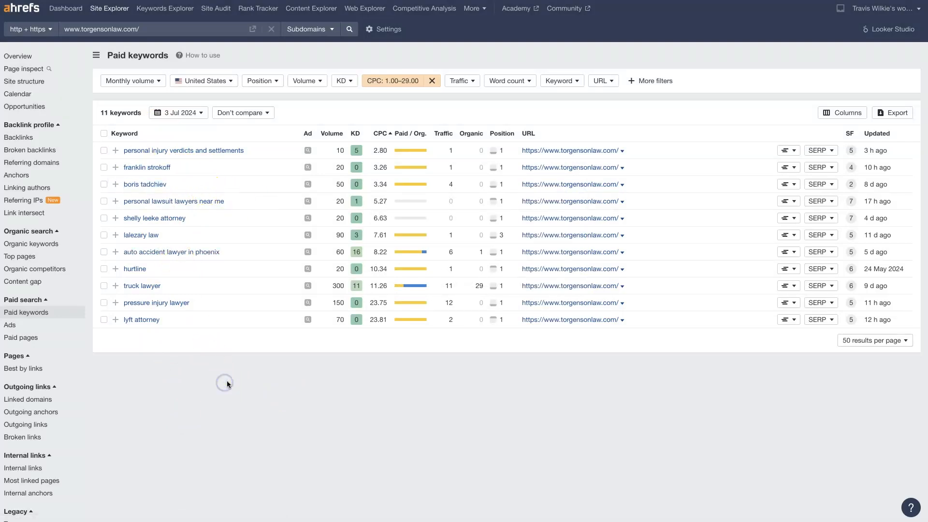
{"action": "mouse_move", "coordinate": [141, 235]}
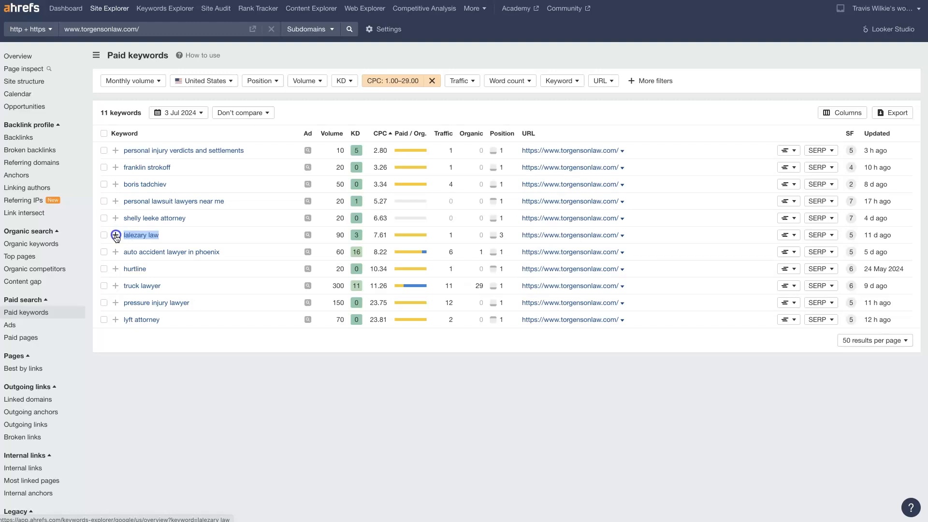
{"action": "mouse_move", "coordinate": [332, 420]}
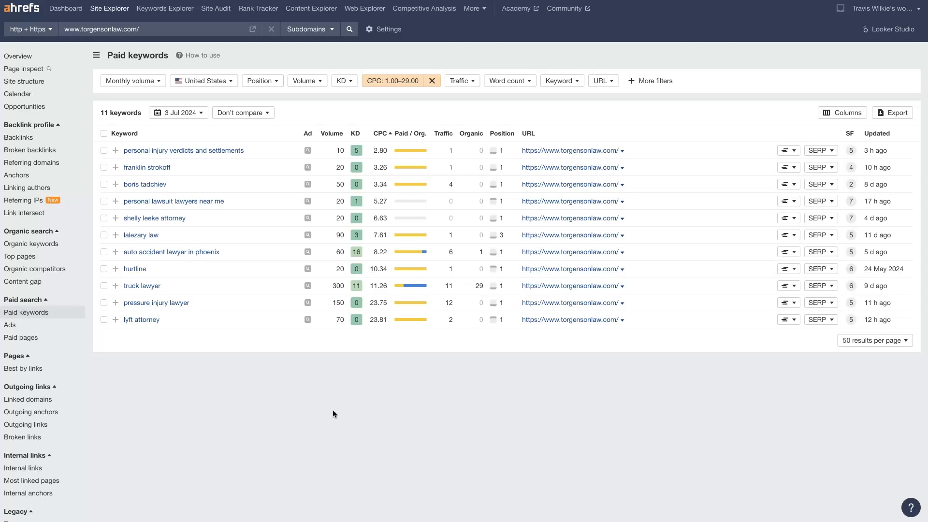
{"action": "mouse_move", "coordinate": [217, 215]}
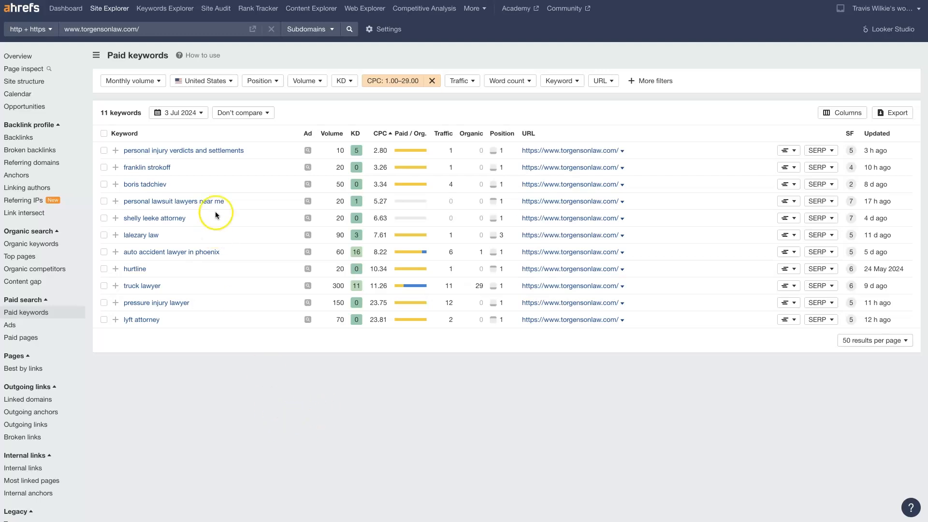
{"action": "mouse_move", "coordinate": [259, 379]}
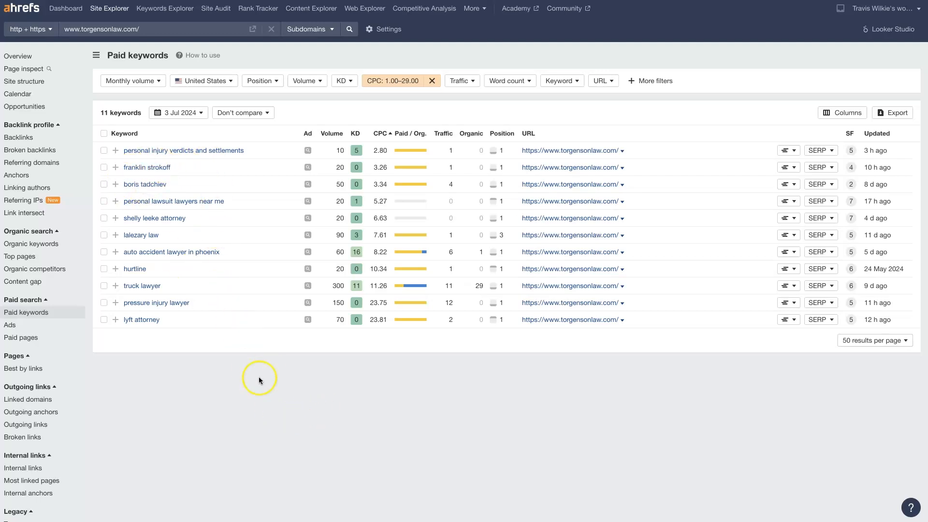
{"action": "mouse_move", "coordinate": [344, 405]}
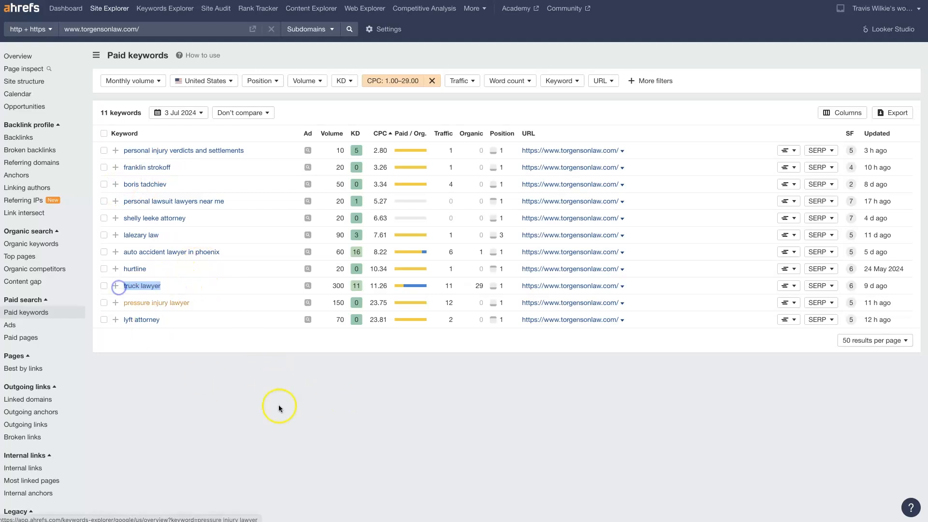
{"action": "mouse_move", "coordinate": [252, 212]}
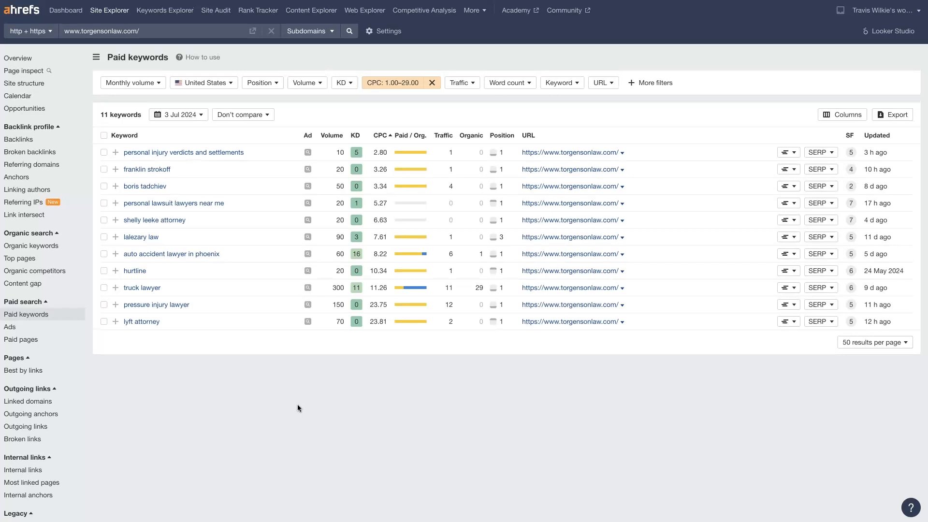
{"action": "mouse_move", "coordinate": [274, 373]}
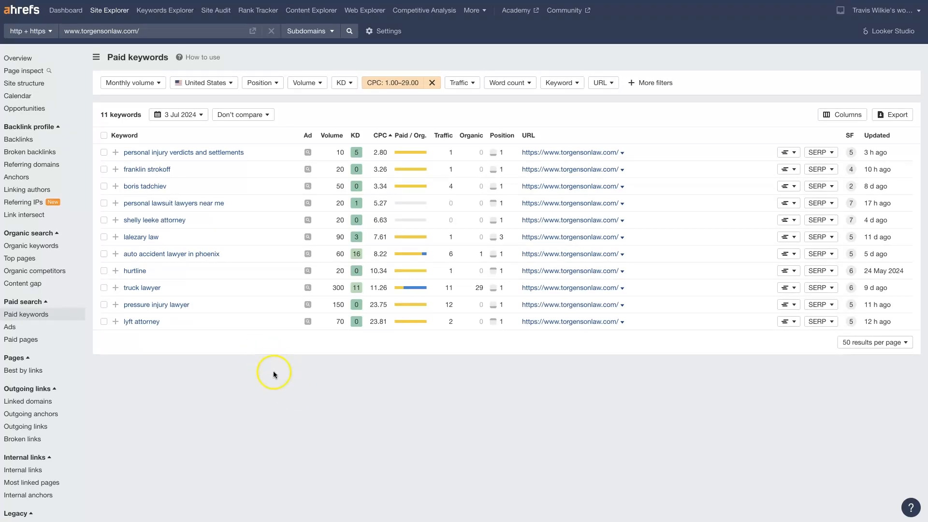
{"action": "mouse_move", "coordinate": [290, 458]}
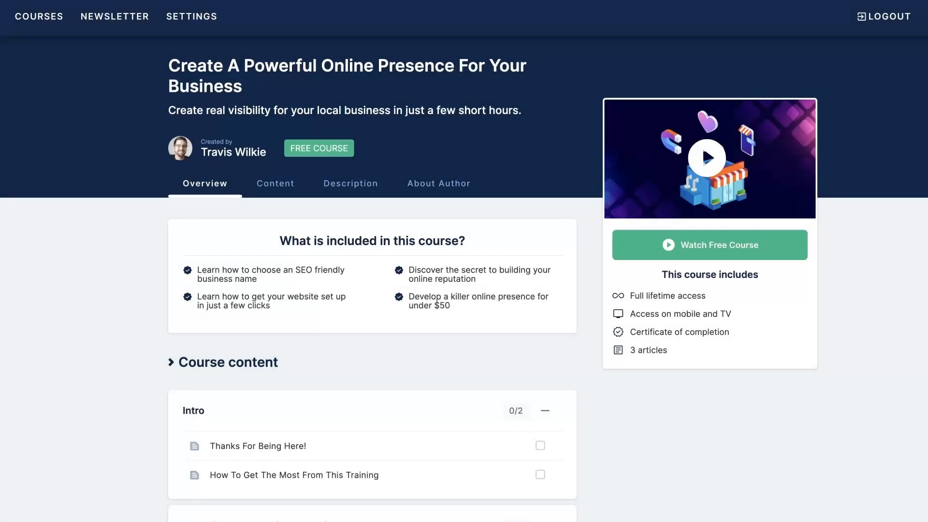
{"action": "mouse_move", "coordinate": [734, 420]}
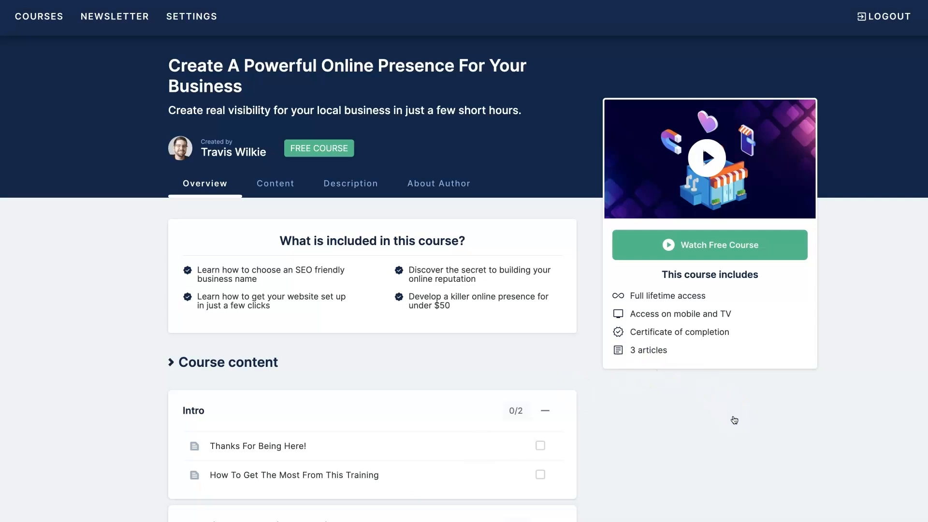